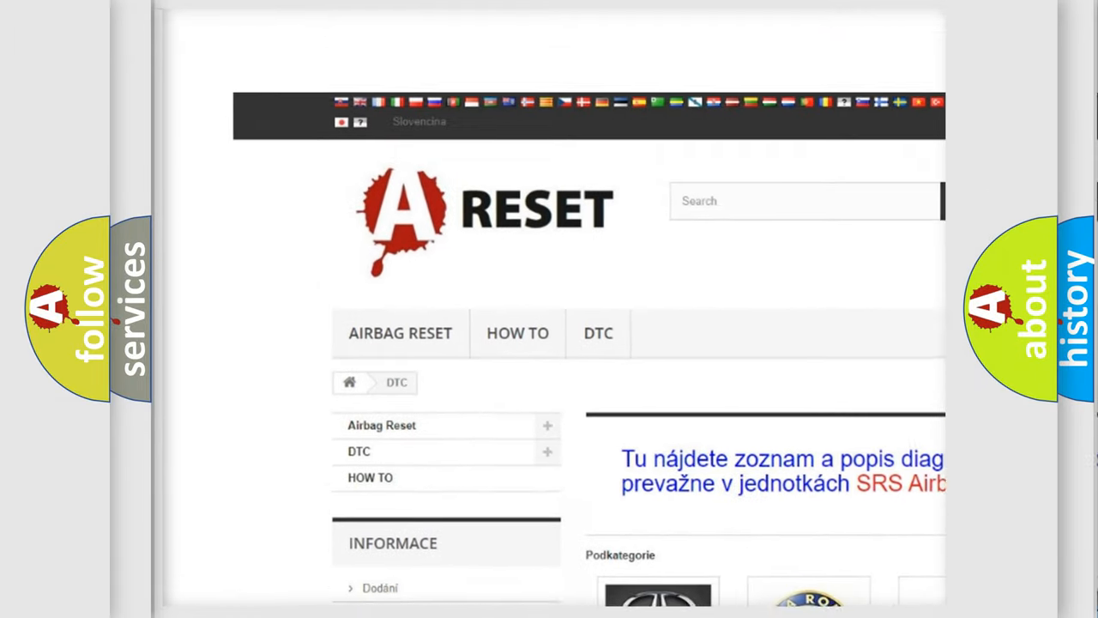
Step: Reach the Alfa Romeo DTC code list from the A-Reset DTC overview and browse it
scroll(down, 3)
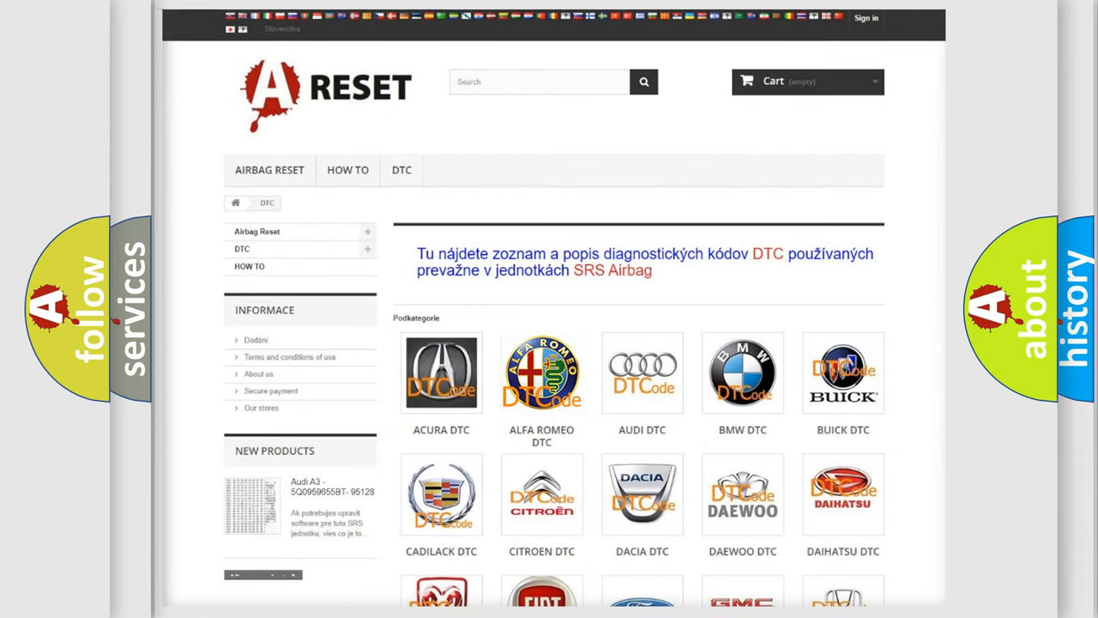
click(542, 373)
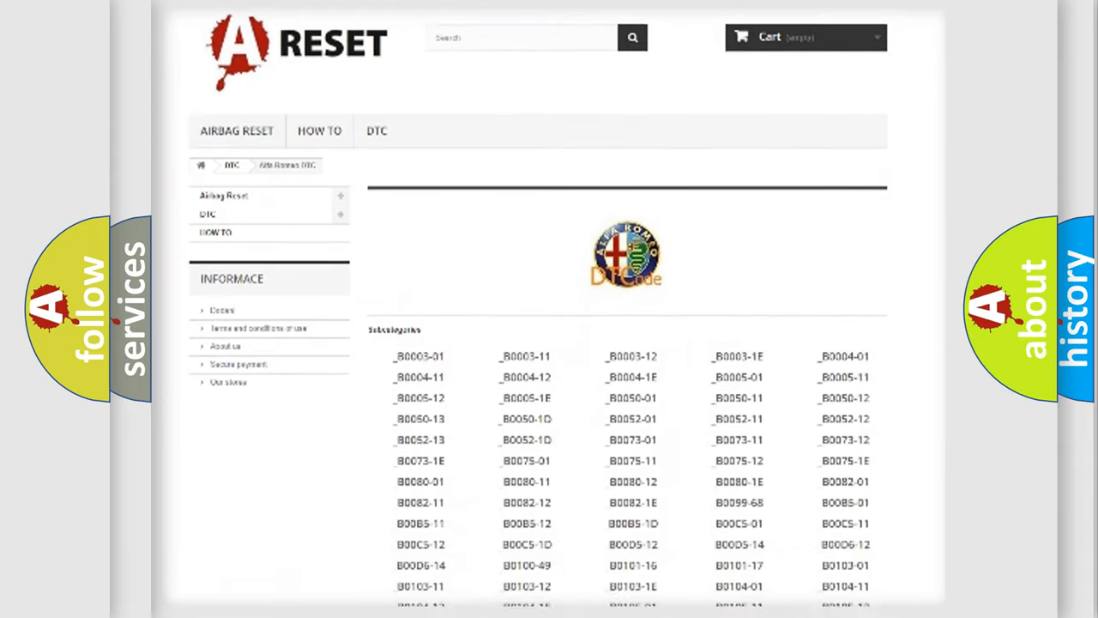
scroll(down, 3)
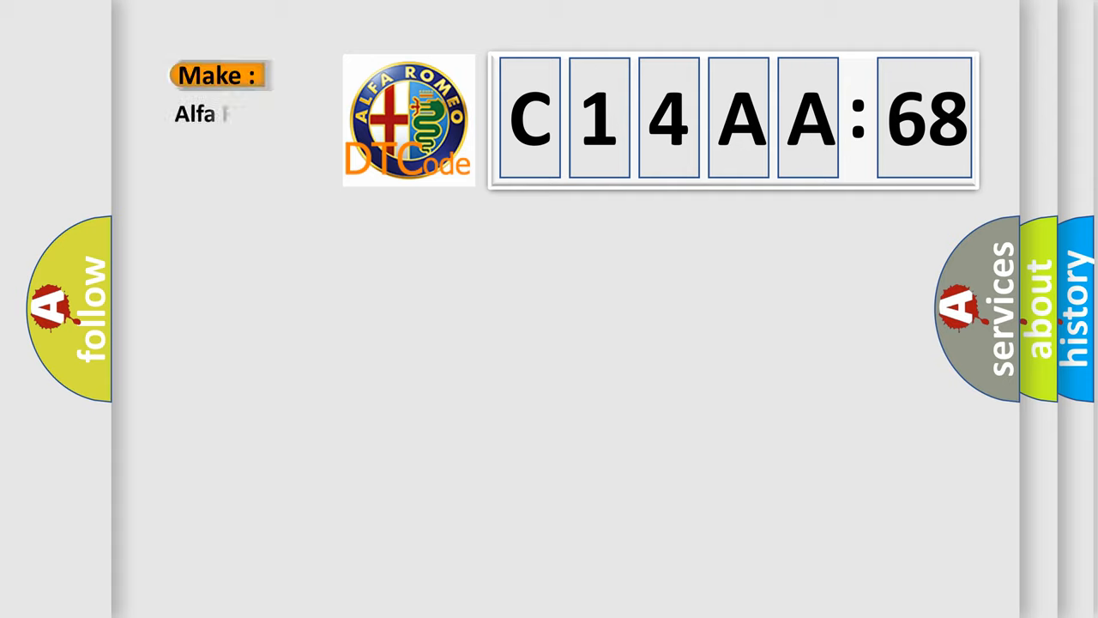
Step: Fill the Make label as 'Alfa Romeo' beside fault code C14AA:68
text(Romeo)
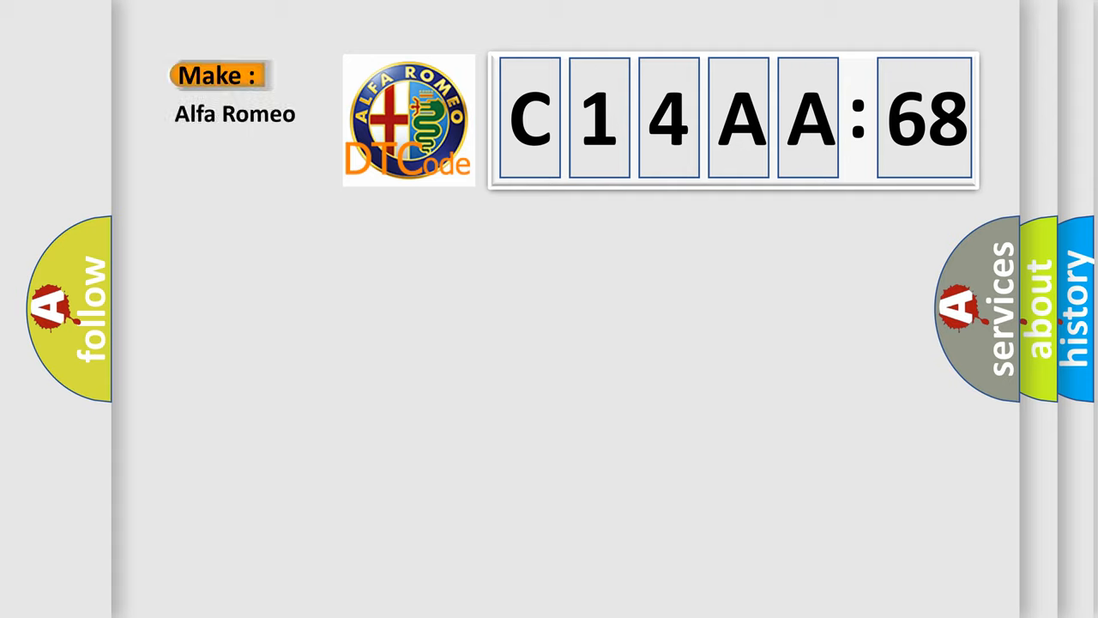